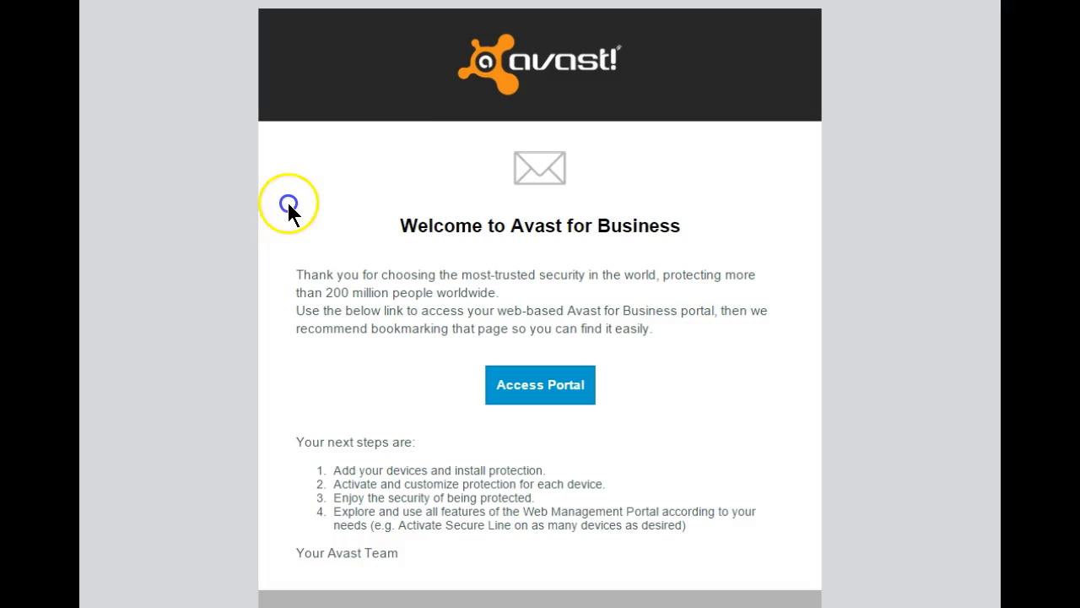
mouse_move(541, 400)
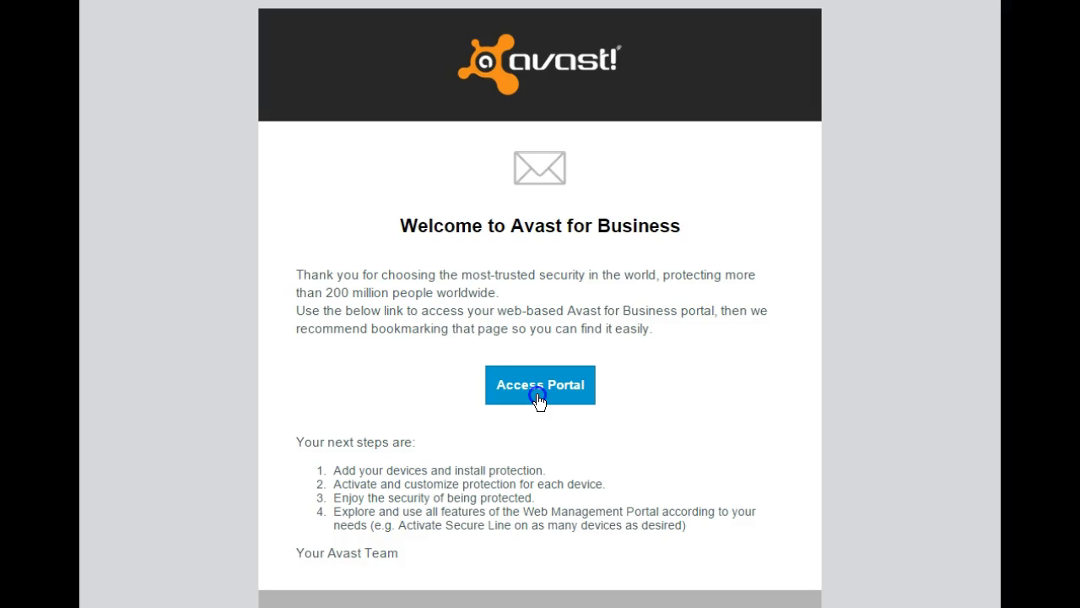
mouse_move(527, 389)
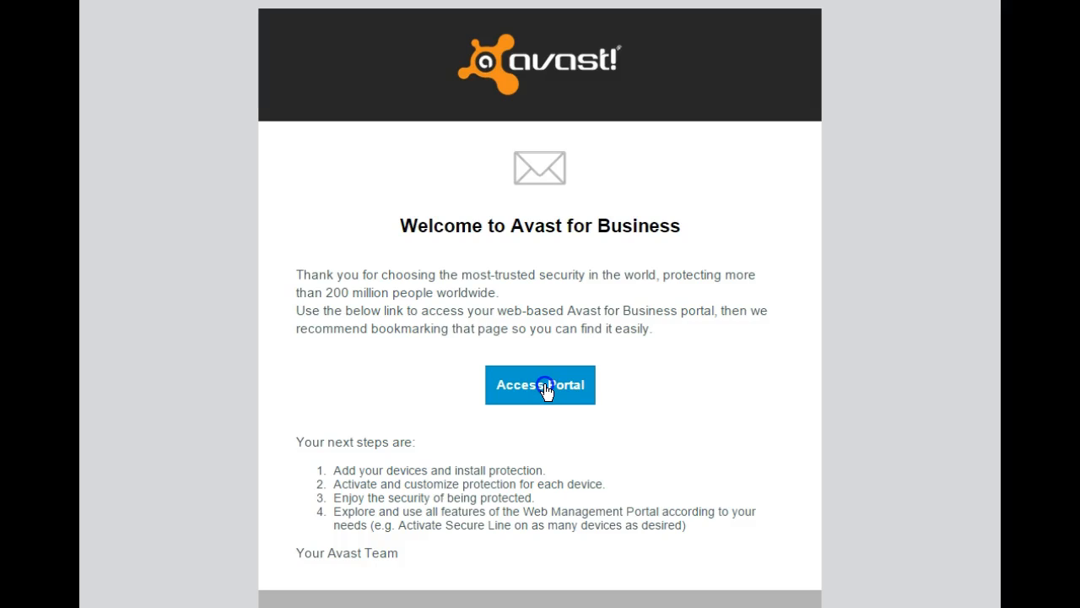
- Follow the welcome email's portal link to reach the Avast for Business portal
left_click(540, 385)
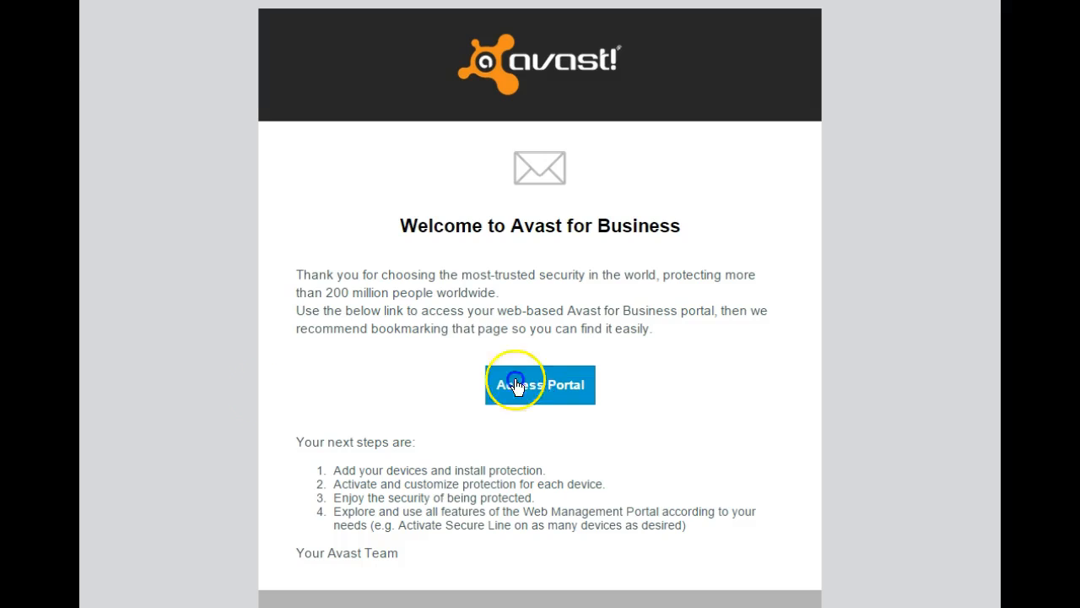
- Start activating the pending device from the dashboard banner, reaching the Free vs Premium choice
left_click(540, 384)
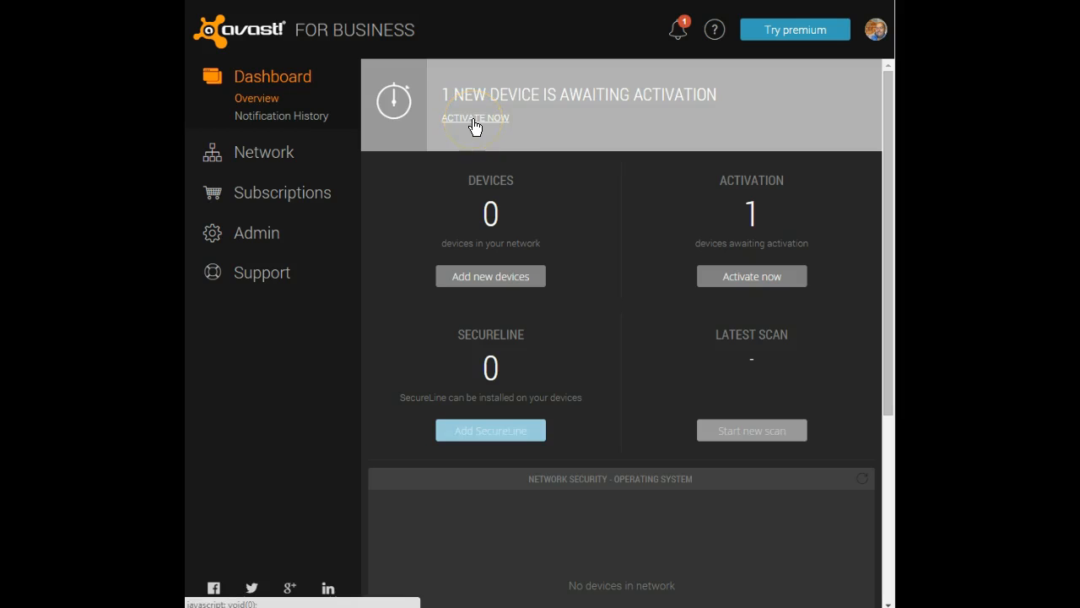
left_click(474, 119)
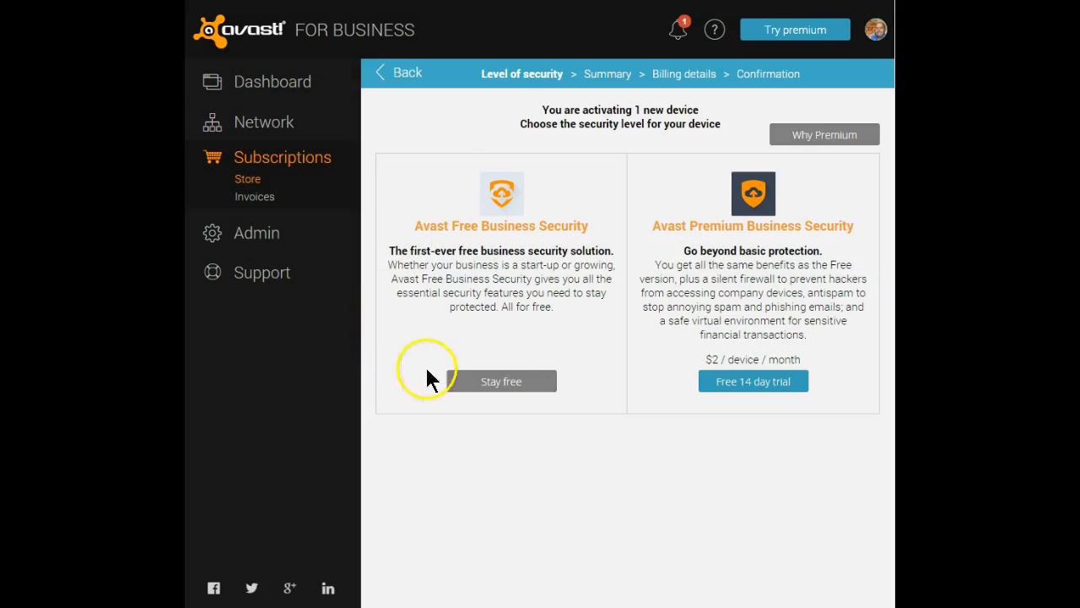
mouse_move(499, 390)
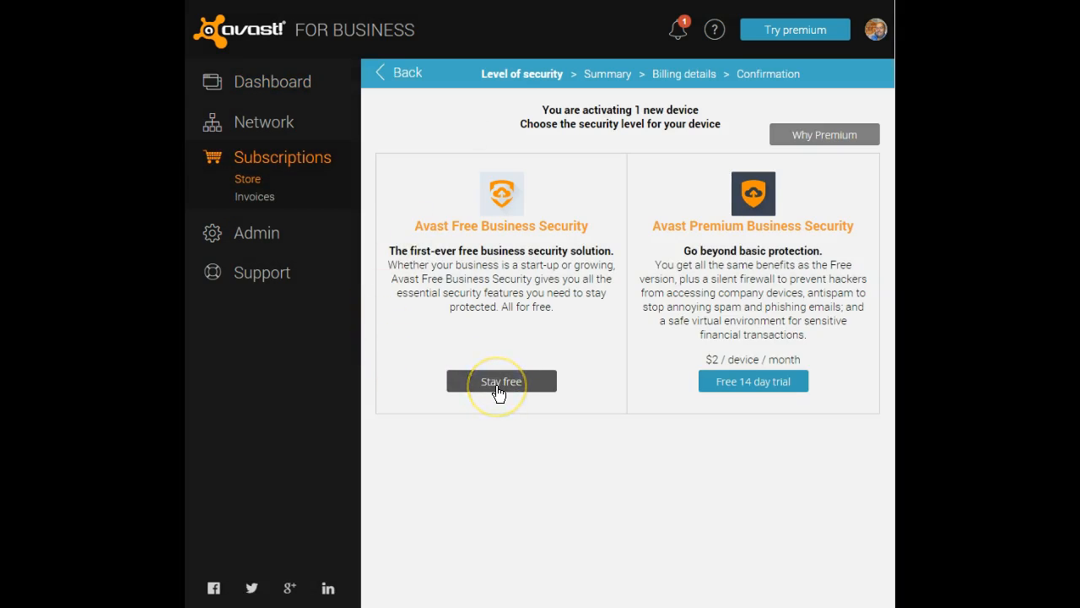
mouse_move(806, 392)
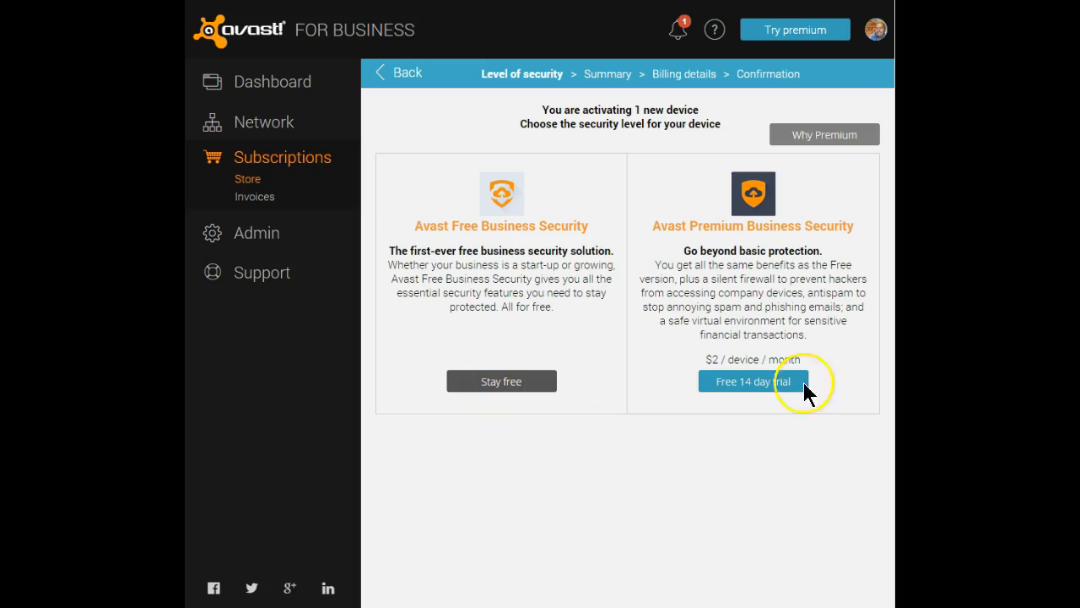
mouse_move(824, 135)
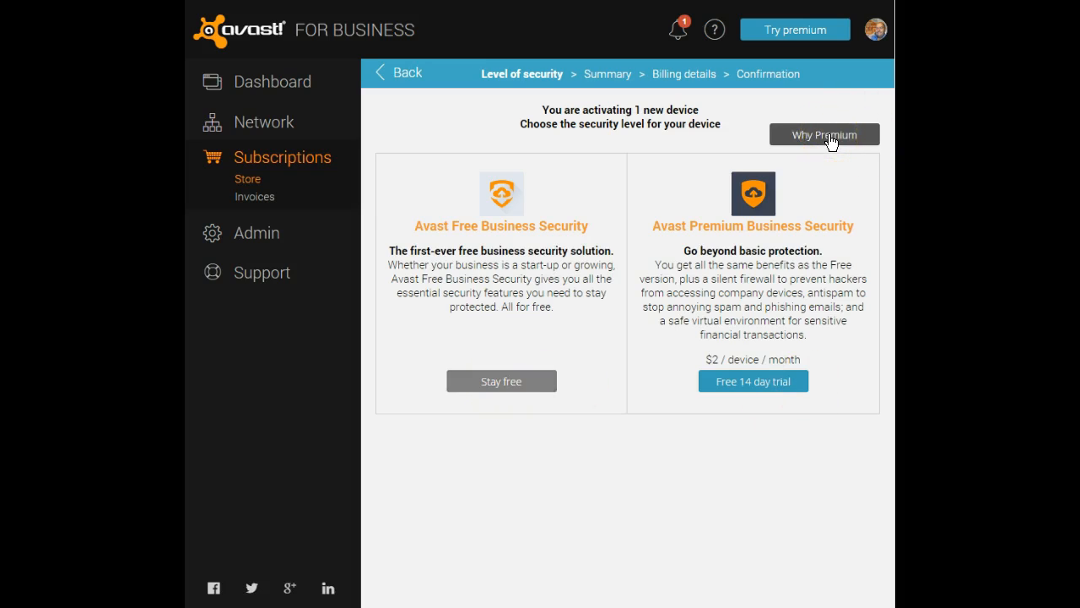
mouse_move(479, 418)
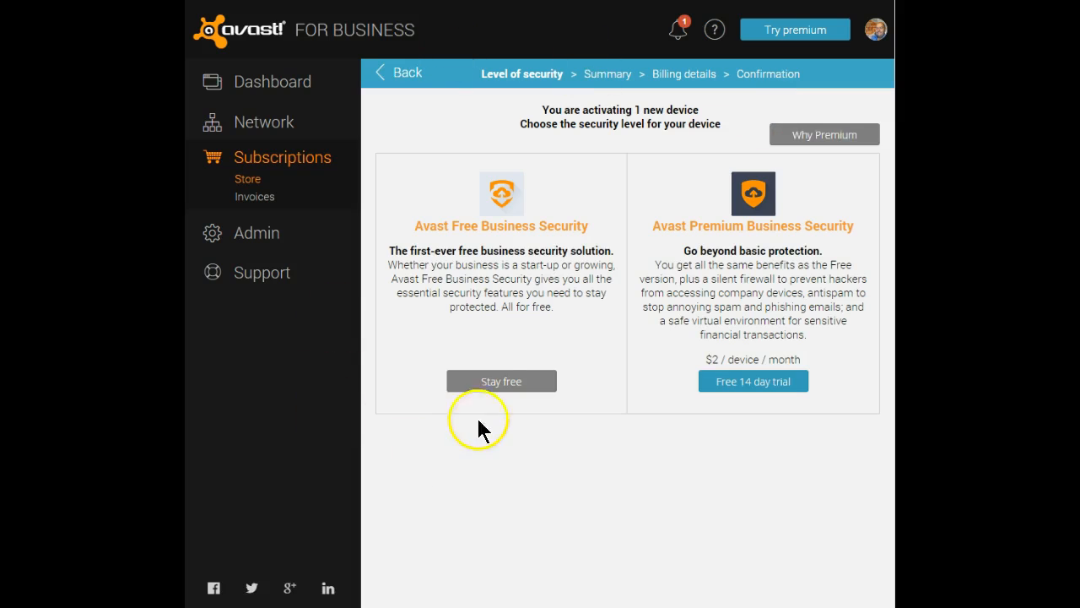
- Keep the device on the free plan and view the activating Dell5000Series device's details
left_click(500, 382)
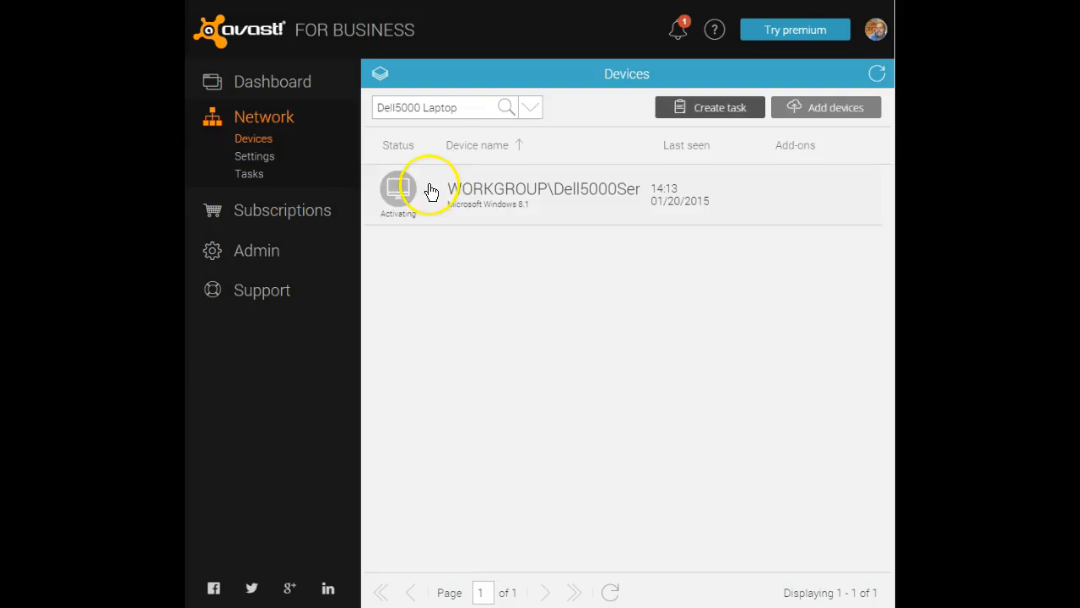
left_click(547, 189)
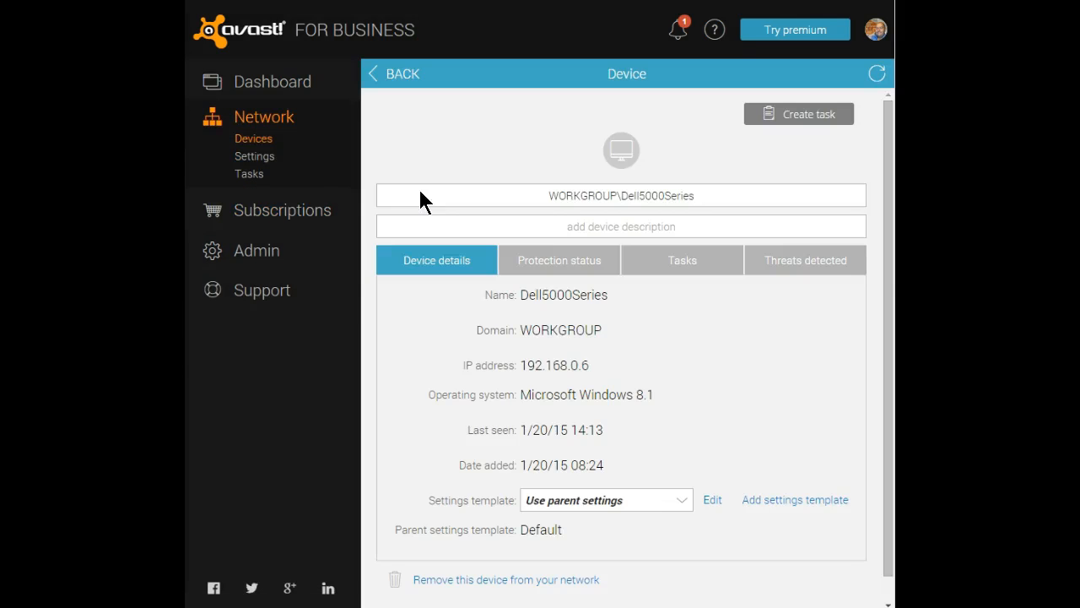
mouse_move(507, 121)
type("Dell 5000 Laptop")
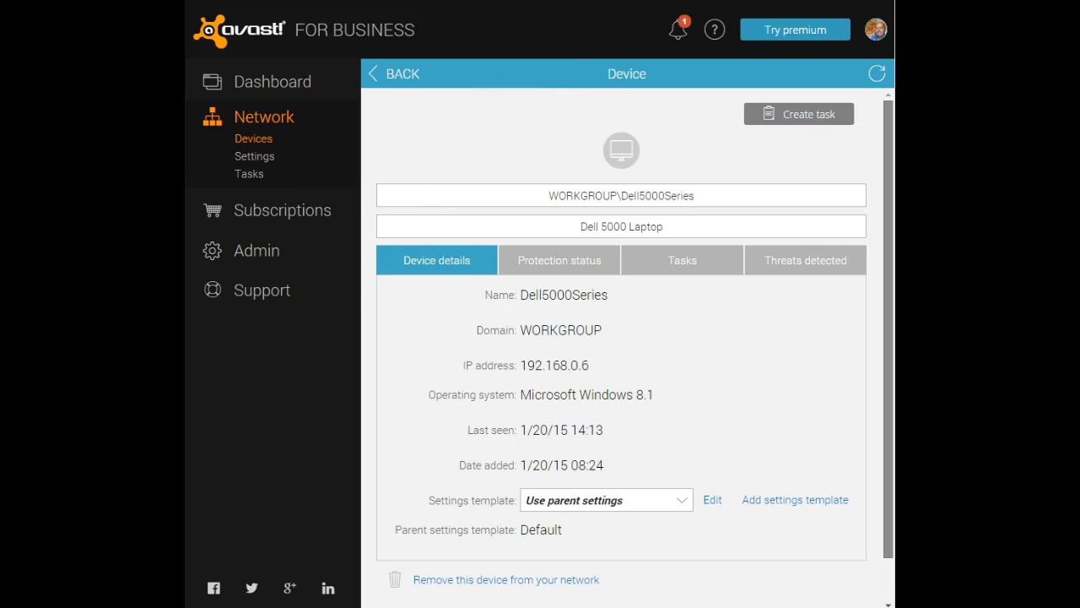
mouse_move(581, 94)
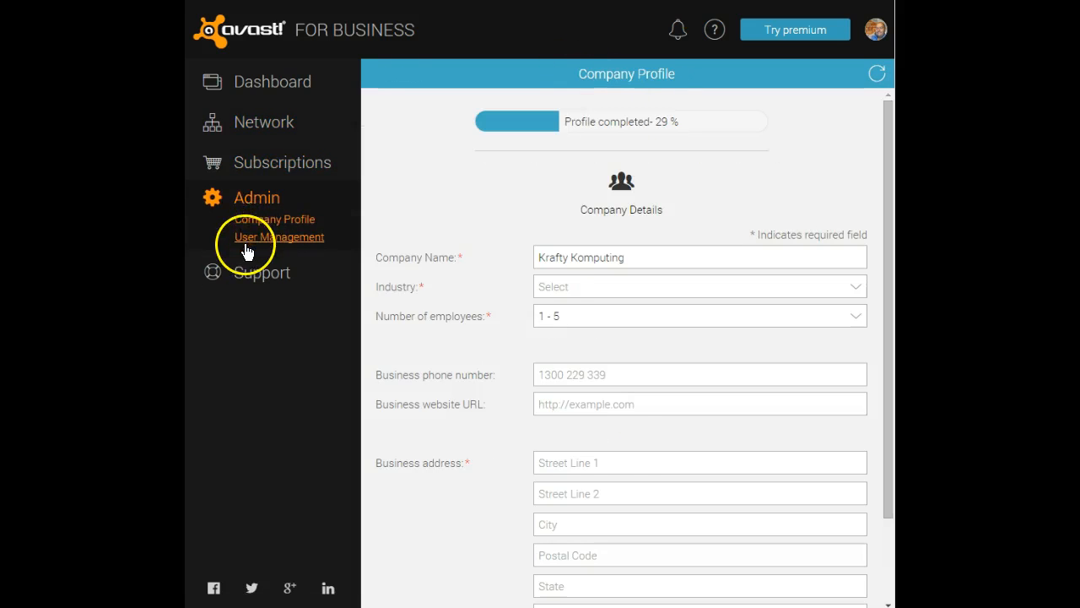
- Set the company industry to IT Services & Consultancy, then view the portal's user list
left_click(699, 287)
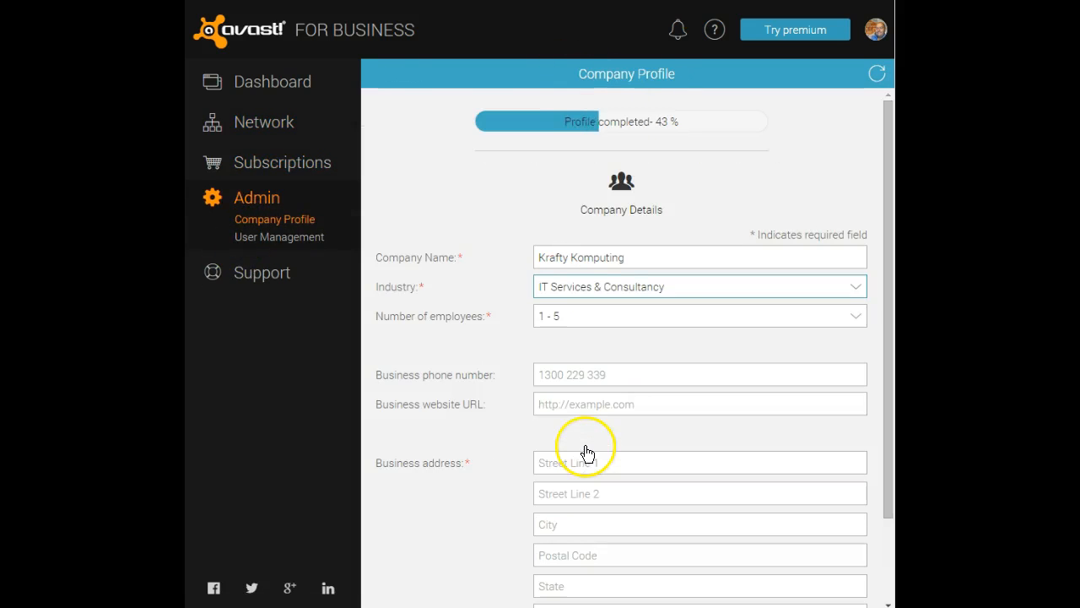
mouse_move(446, 401)
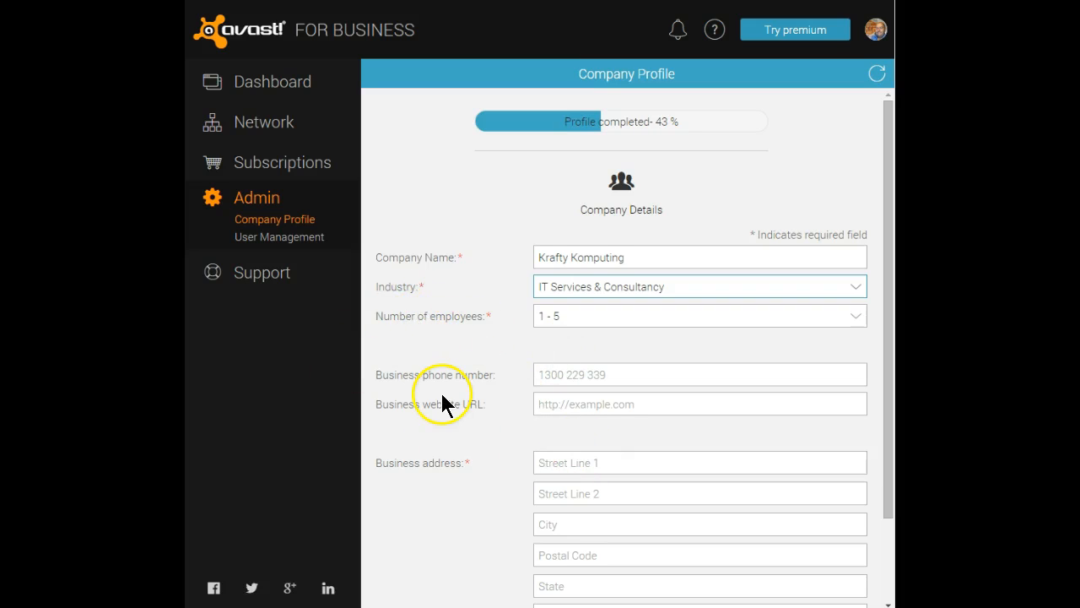
mouse_move(452, 402)
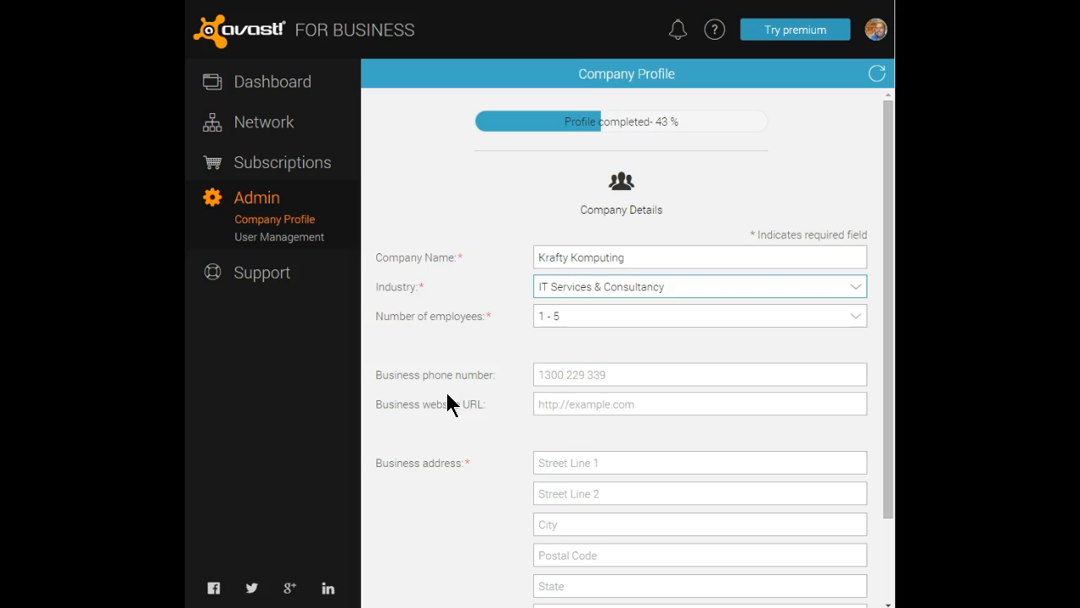
left_click(279, 236)
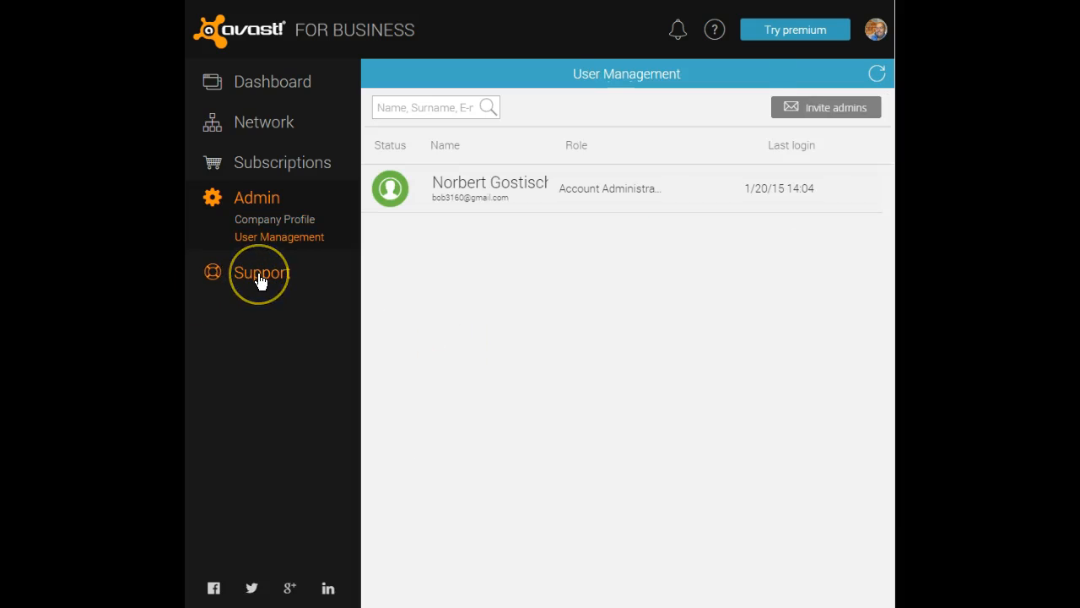
- Reach the support center with its Knowledge Base, Community and ticket options
left_click(260, 272)
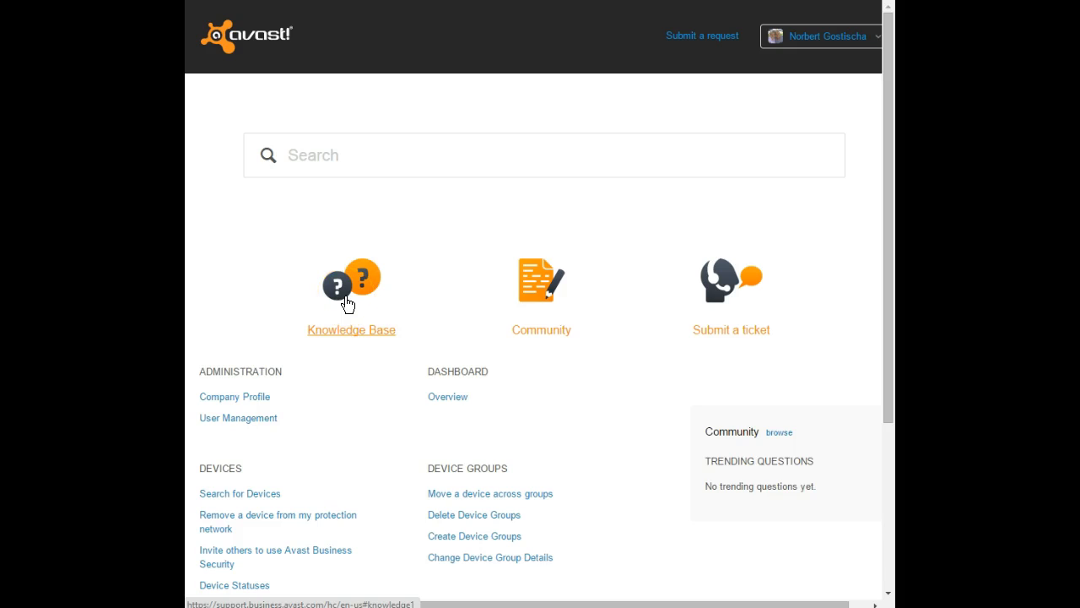
mouse_move(537, 300)
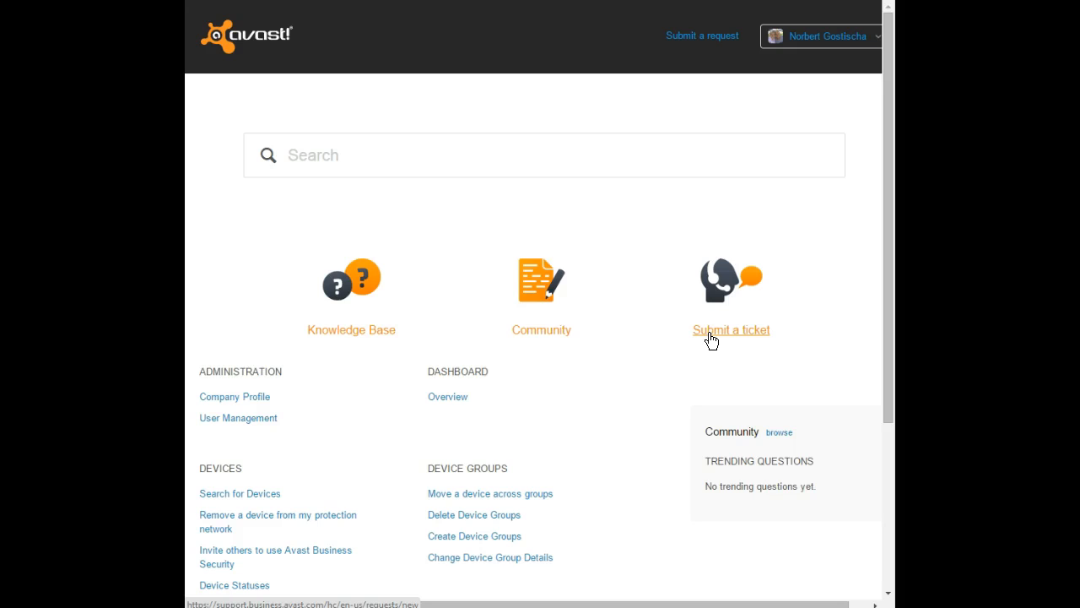
mouse_move(716, 341)
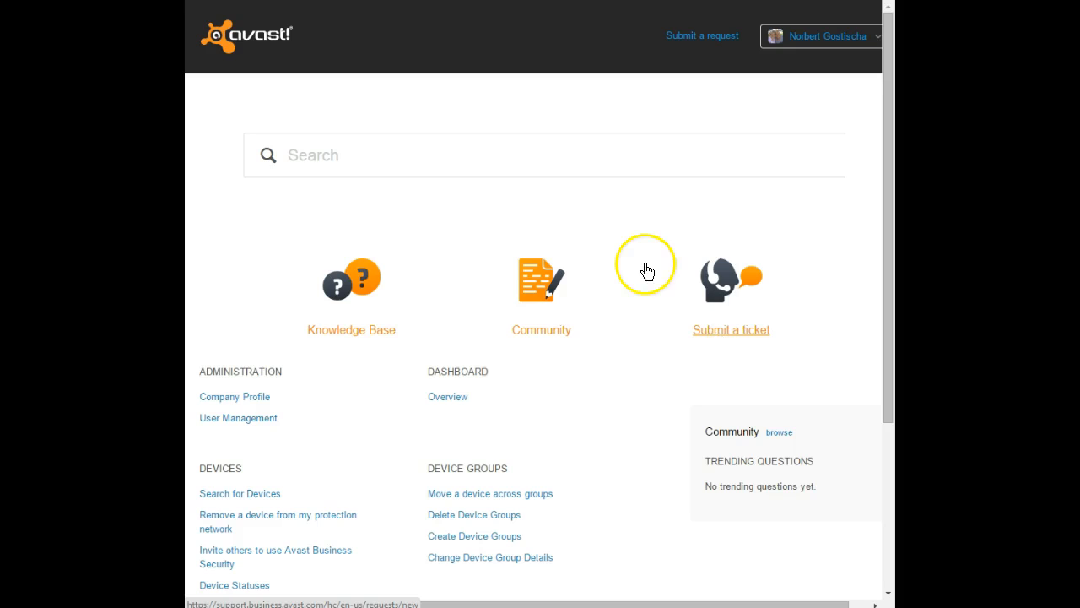
mouse_move(650, 245)
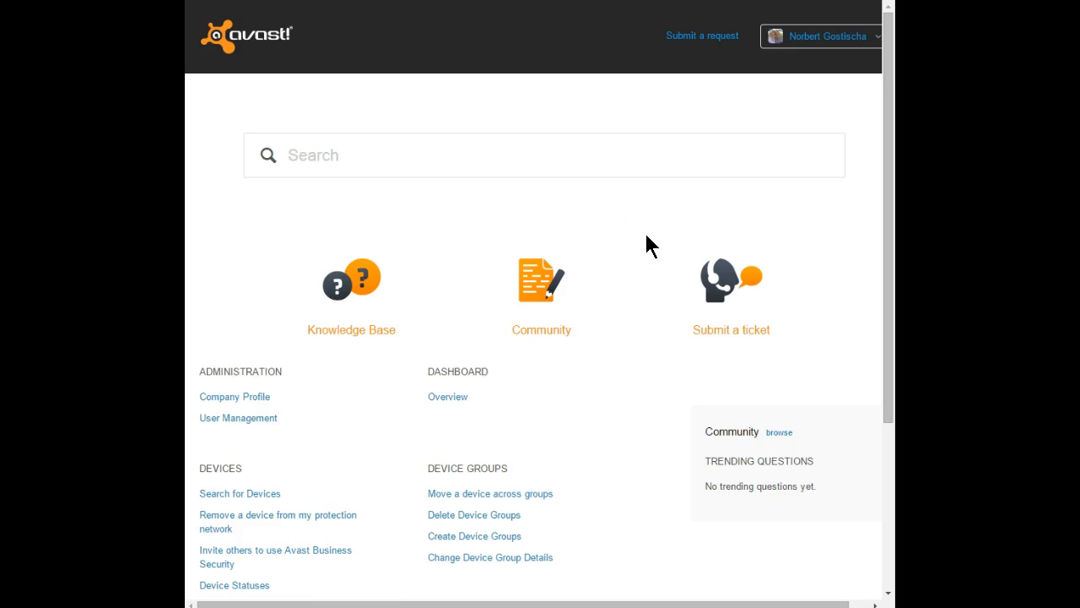